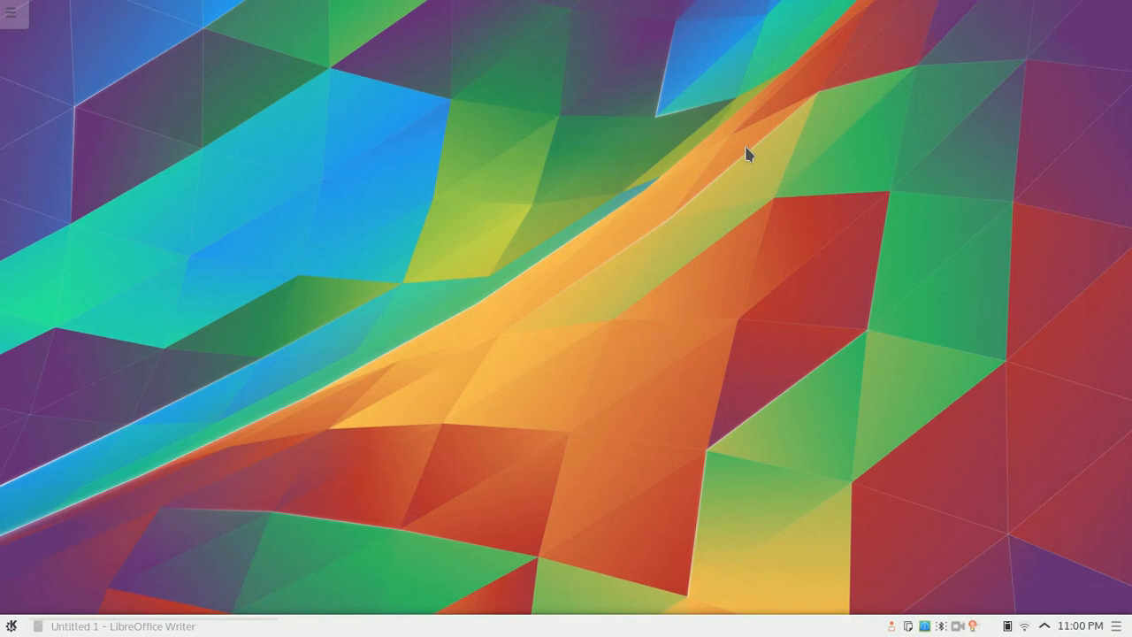
mouse_move(704, 159)
text(k)
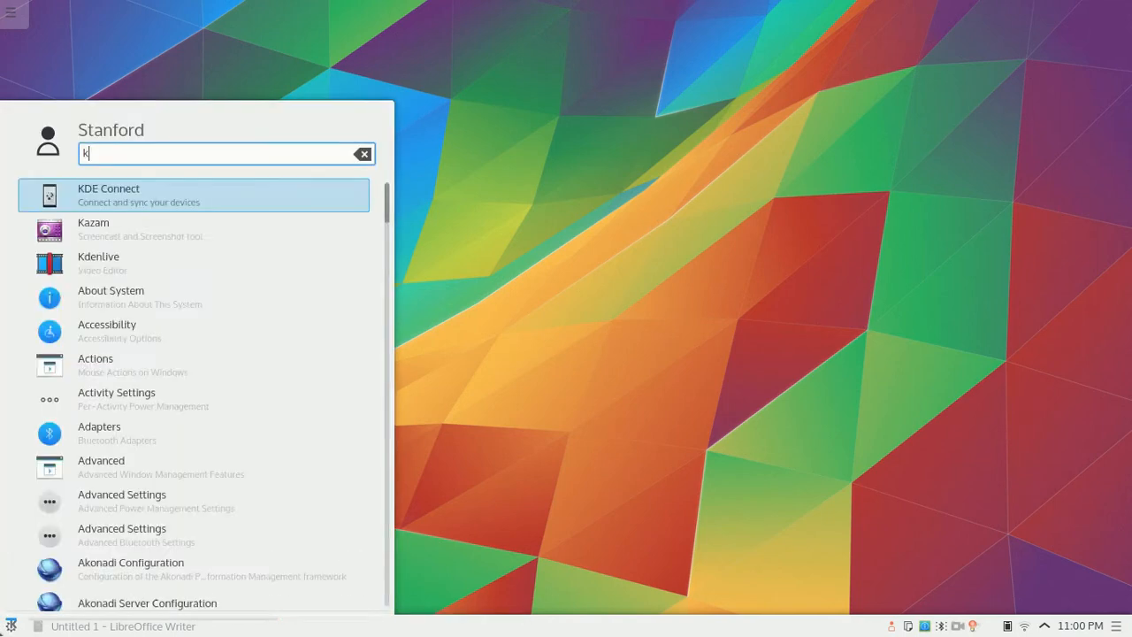
Step: Search 'kde connect' in the Plasma launcher and launch KDE Connect settings
text(de connect)
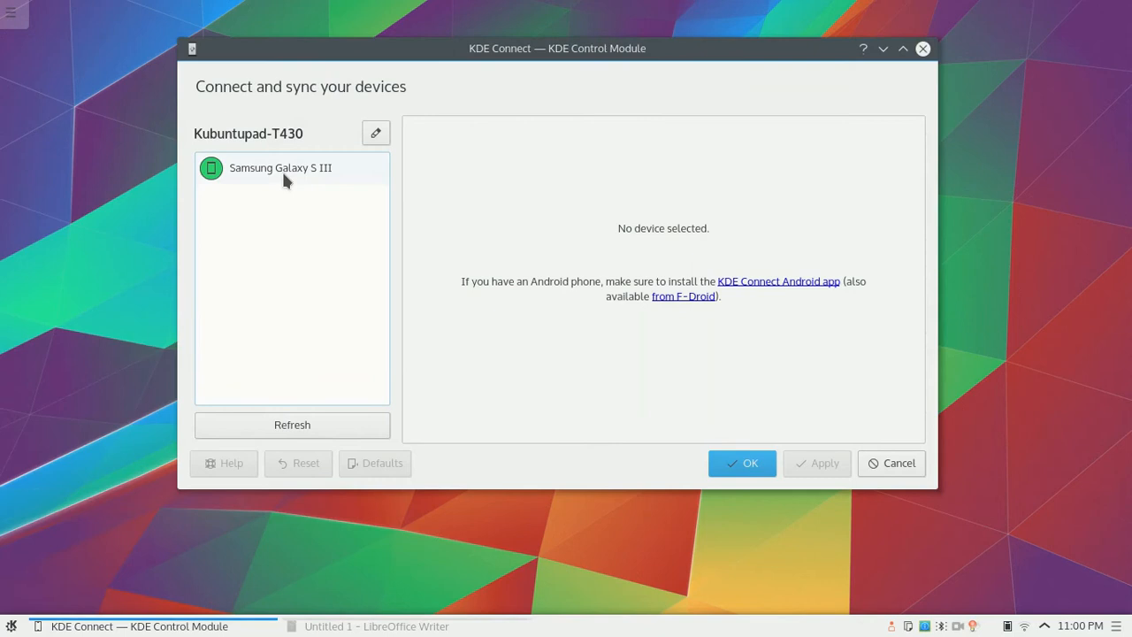
Step: Enable the Clipboard plugin for the paired Samsung Galaxy S III
click(279, 167)
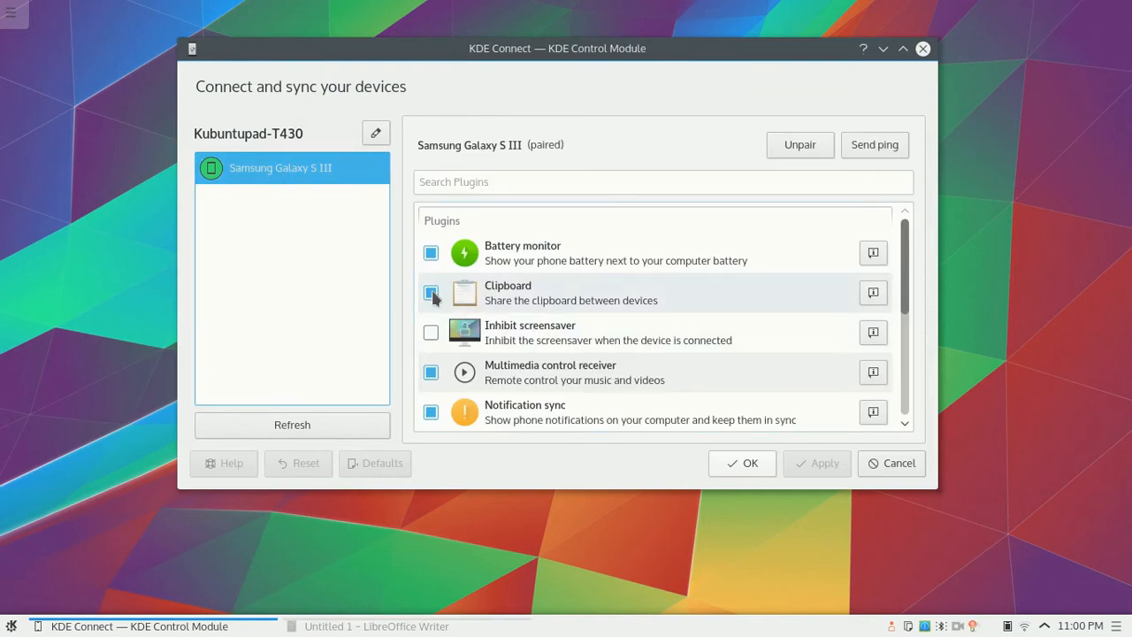
click(432, 293)
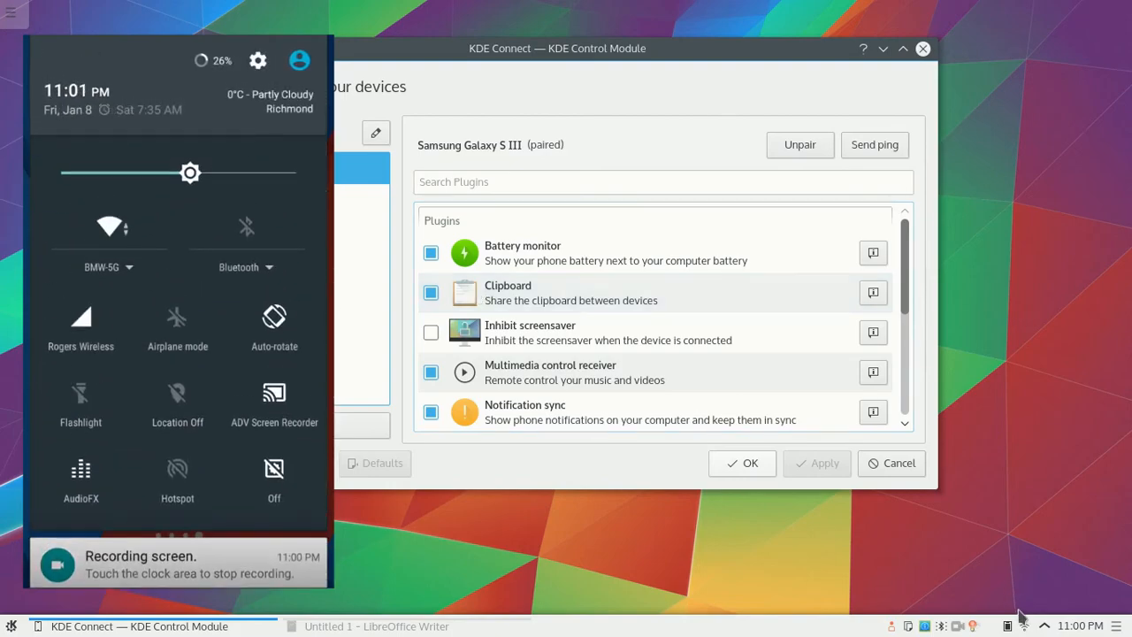
click(1025, 627)
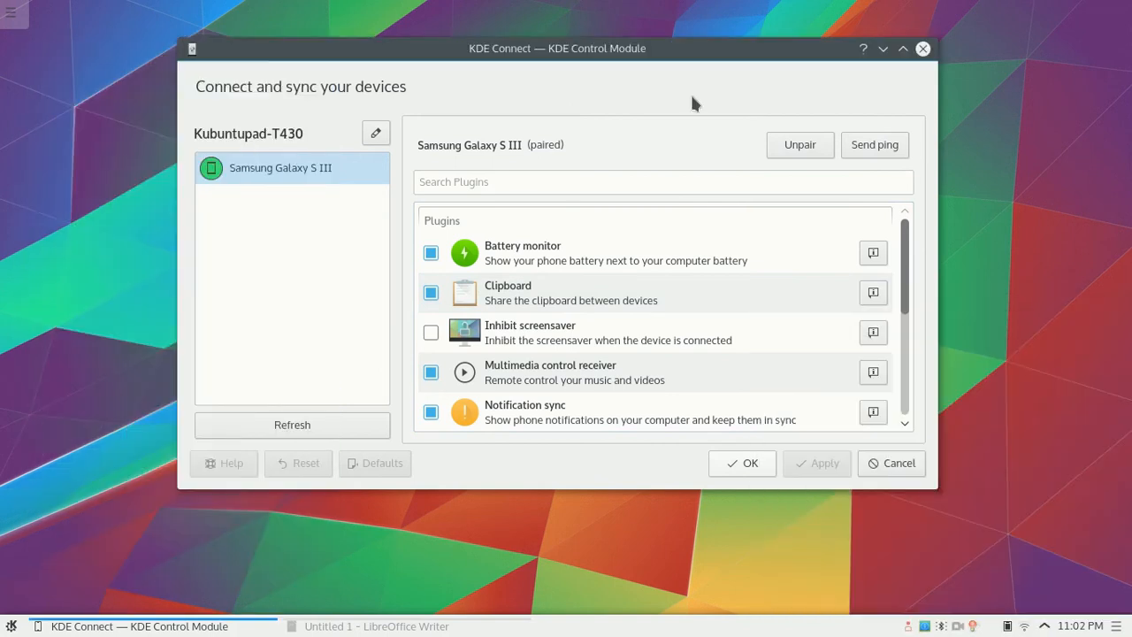
mouse_move(699, 416)
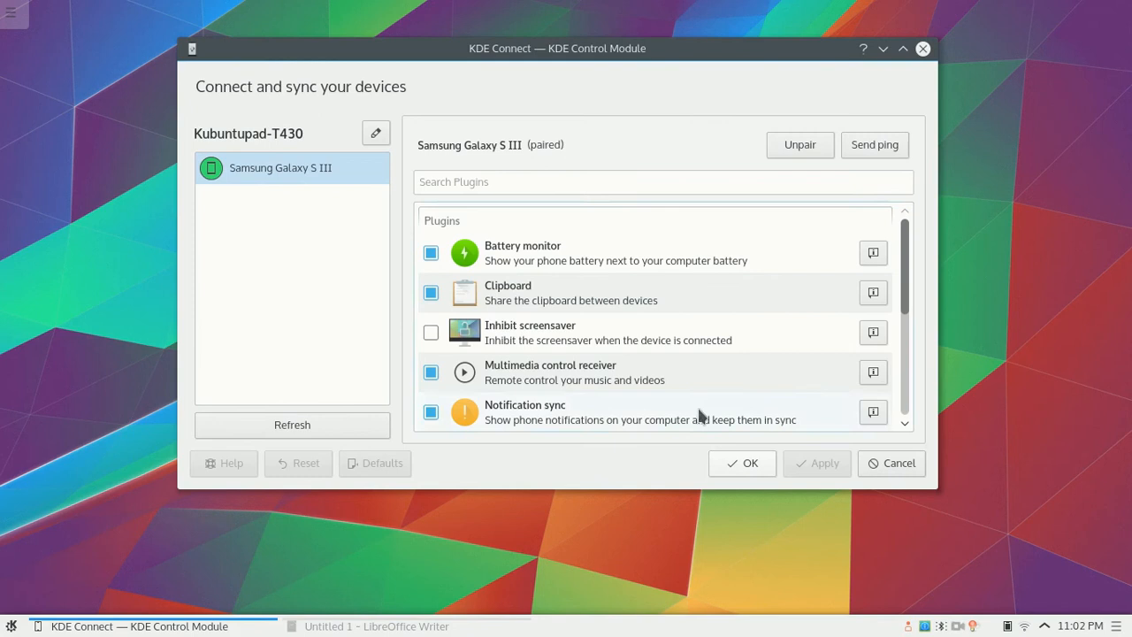
click(375, 626)
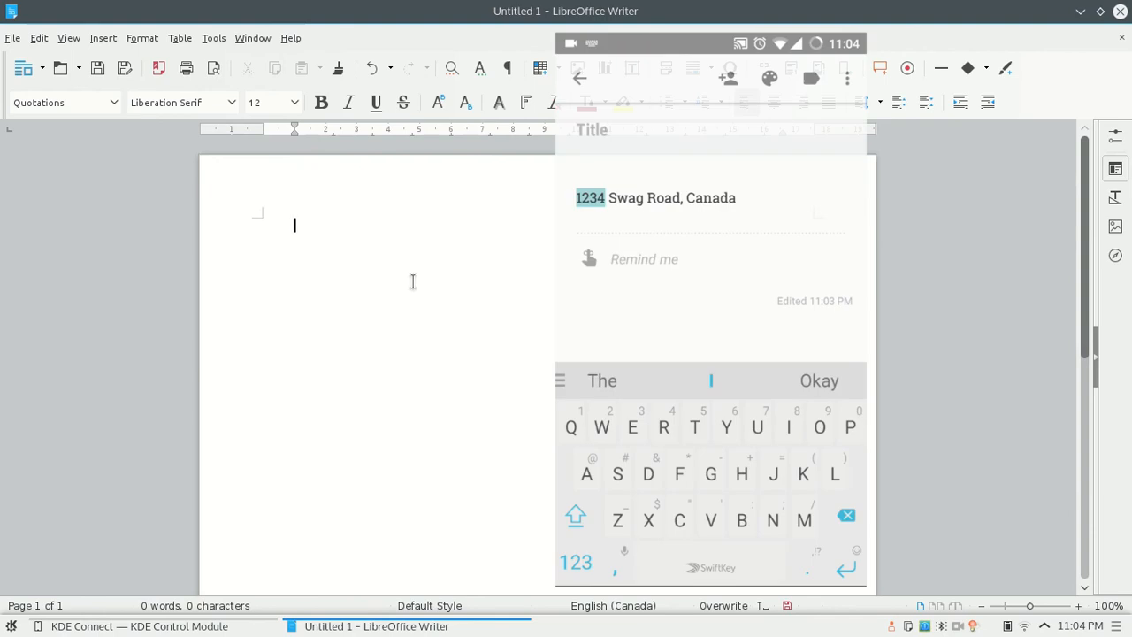
Step: Paste the phone-copied address '1234 Swag Road, Canada' into the blank Writer document
double_click(591, 198)
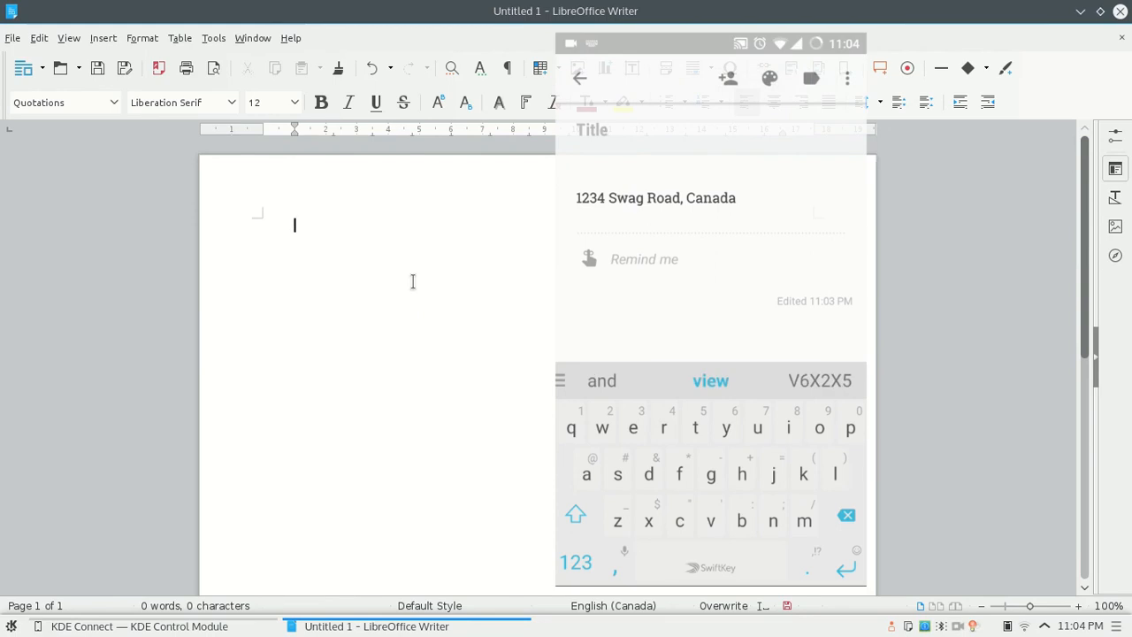
text(1234 Swag Road, Canada)
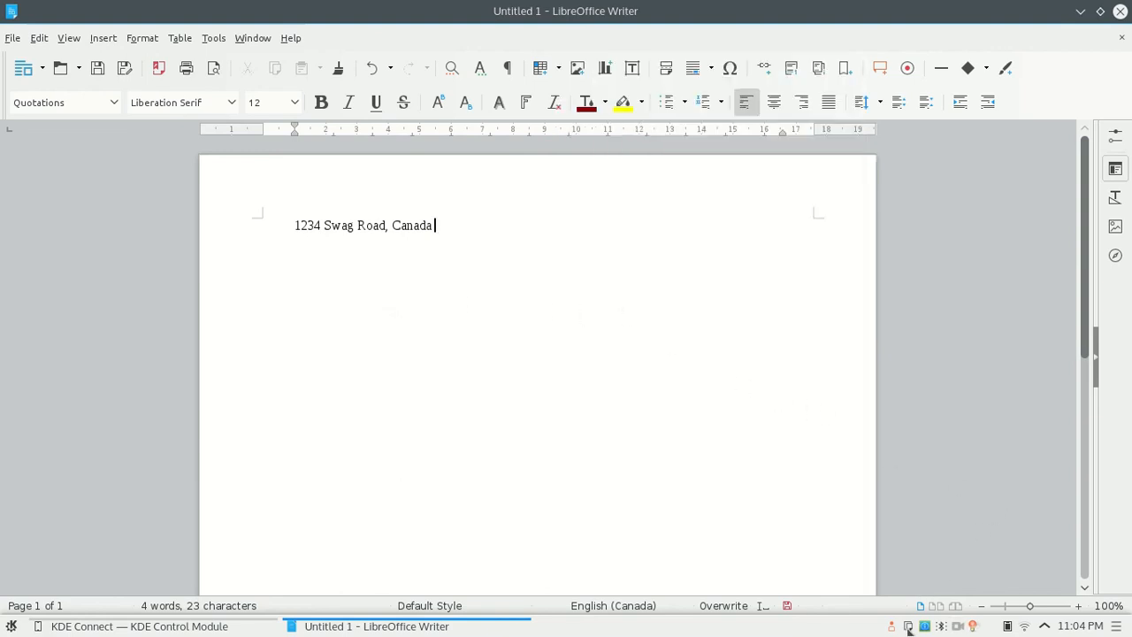
Step: Show the system-tray clipboard history with the pasted address as the newest entry
click(908, 626)
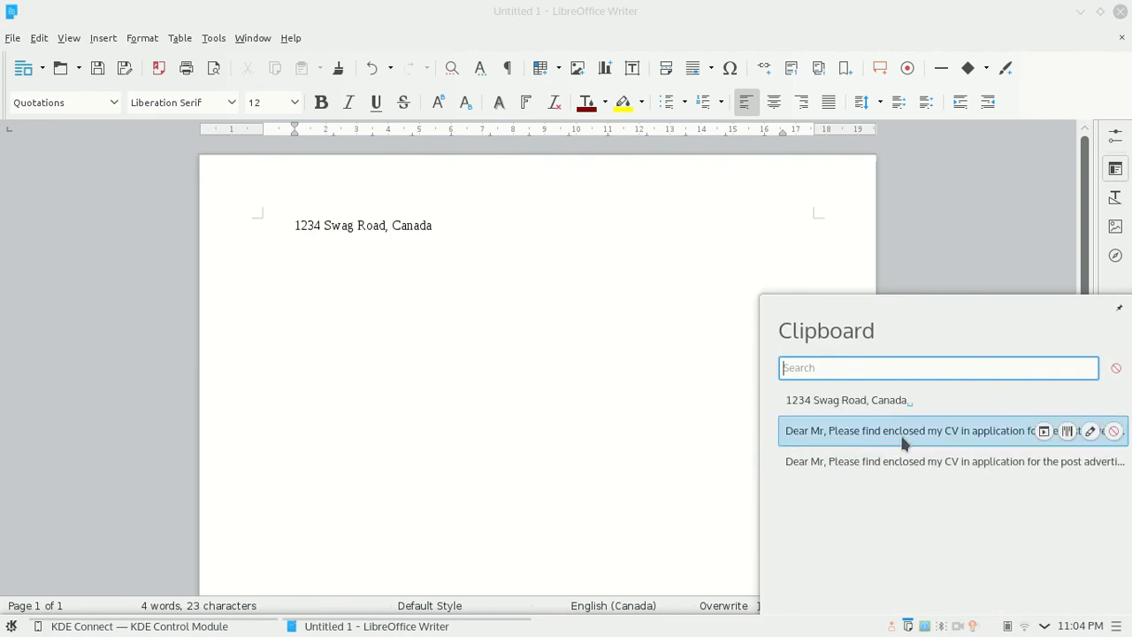